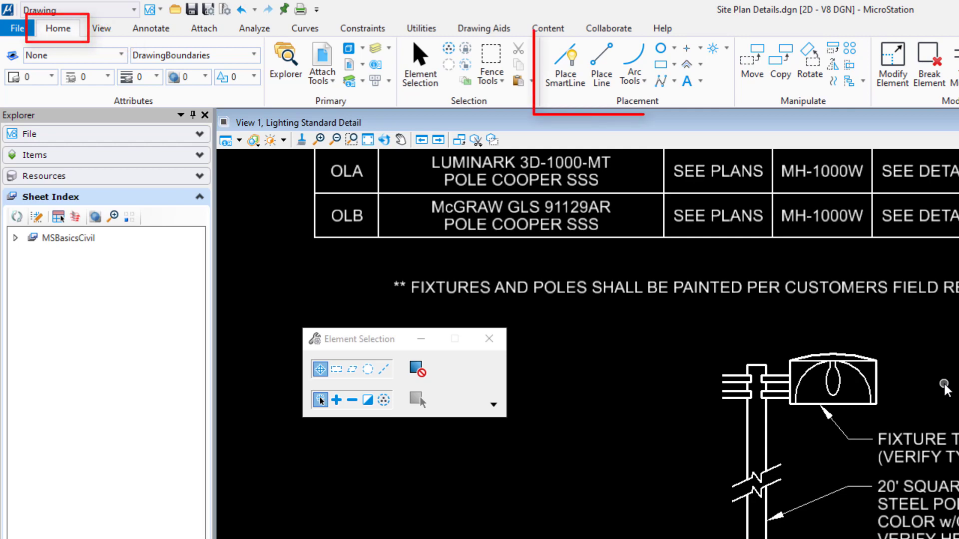
Bring up the Key-in window holding the 'place smartline' command
left_click(564, 67)
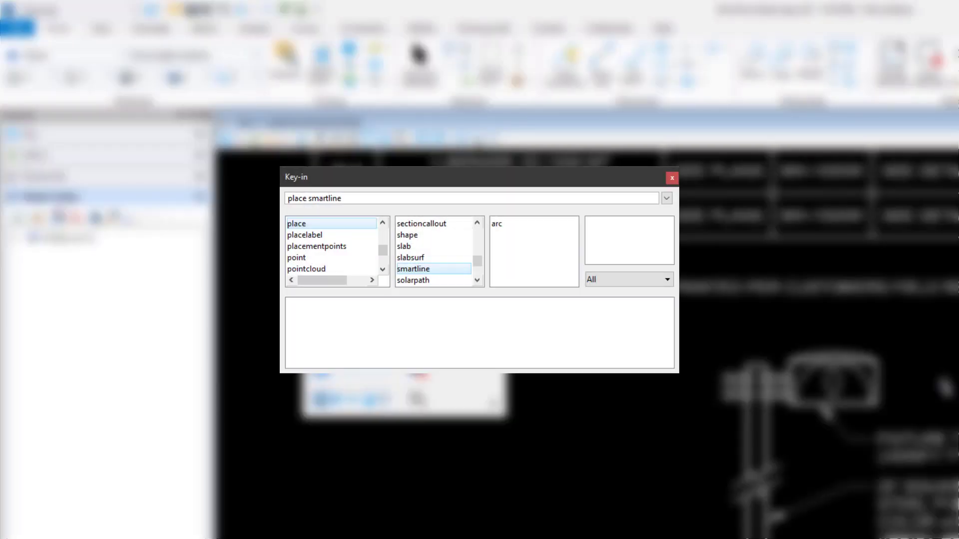
left_click(672, 177)
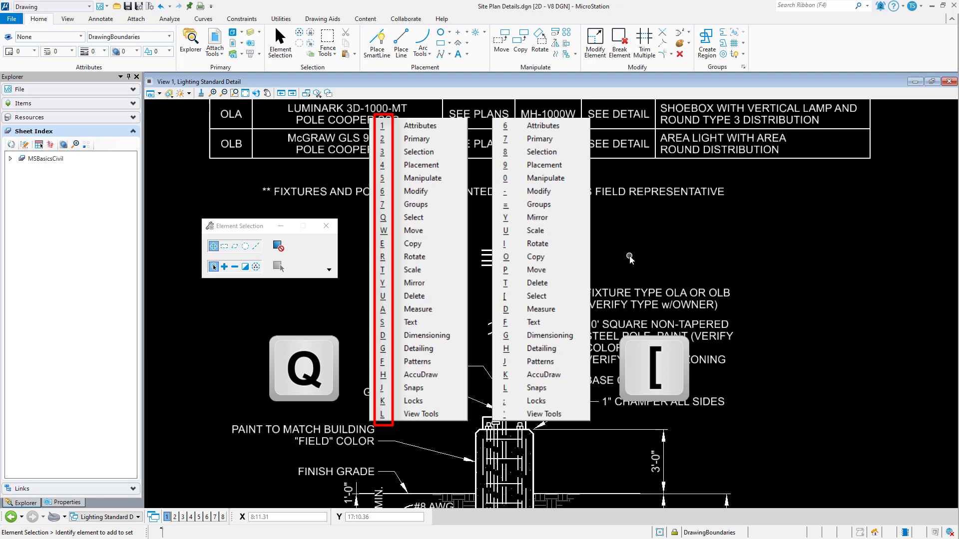
mouse_move(465, 263)
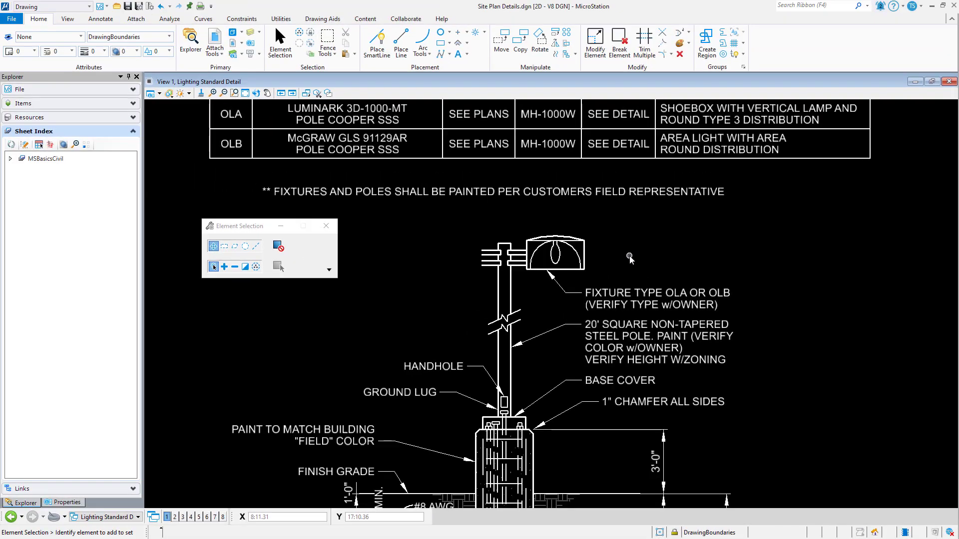
Pop up the Quick Tools menu of tool groups over the Lighting Standard Detail drawing
key("q")
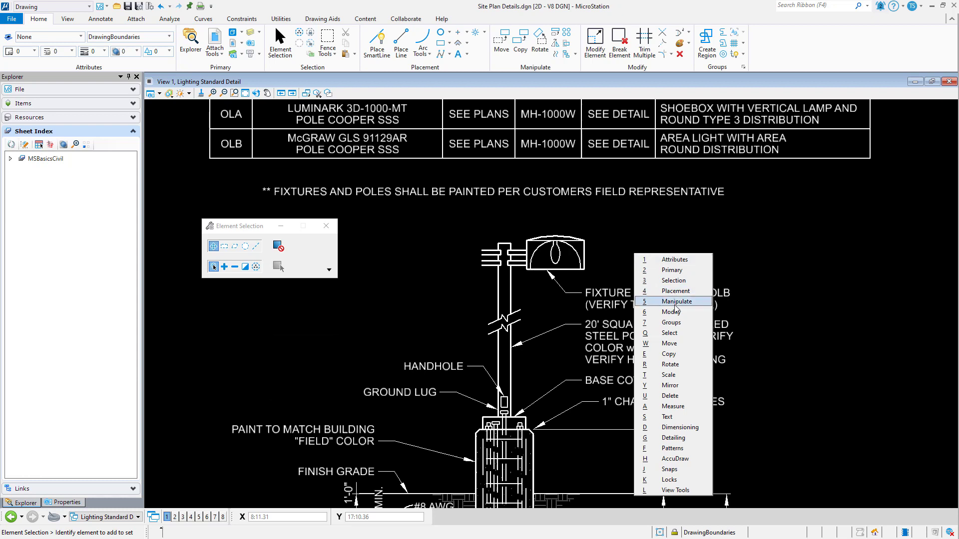
mouse_move(667, 354)
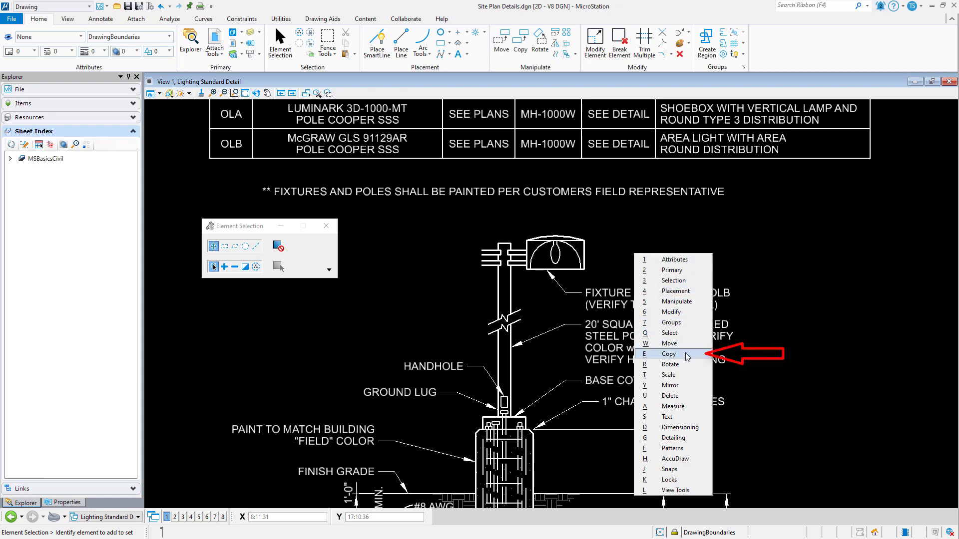
Activate Copy Element and pick the light fixture head atop the pole
left_click(668, 354)
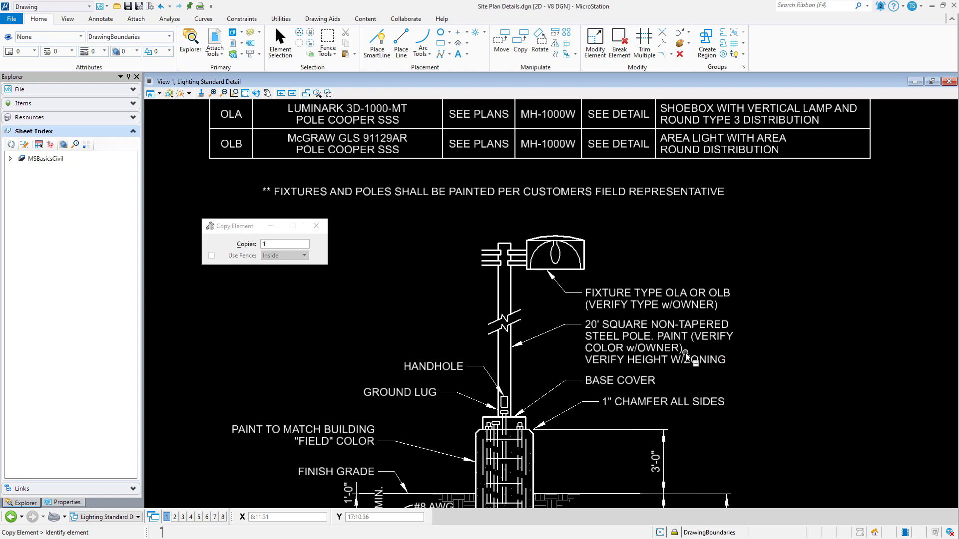
left_click(557, 257)
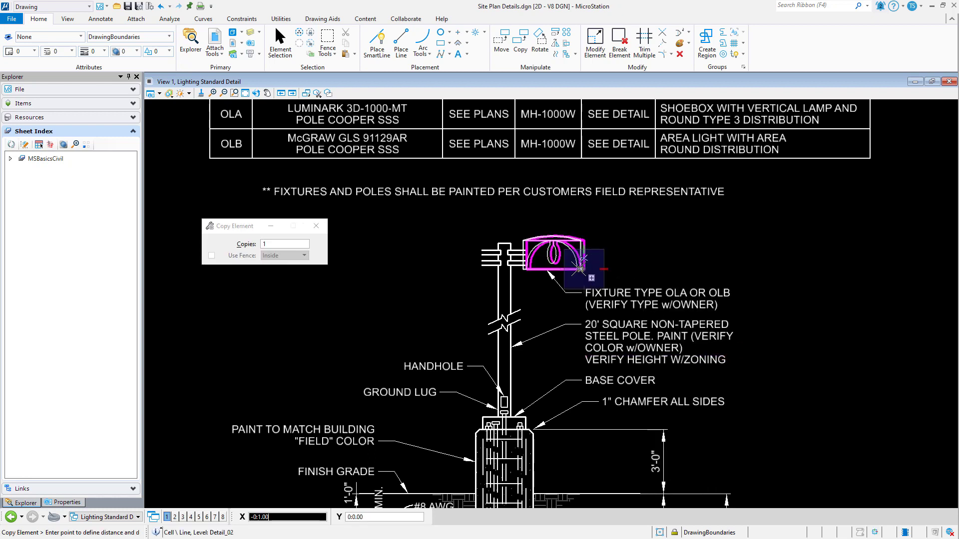